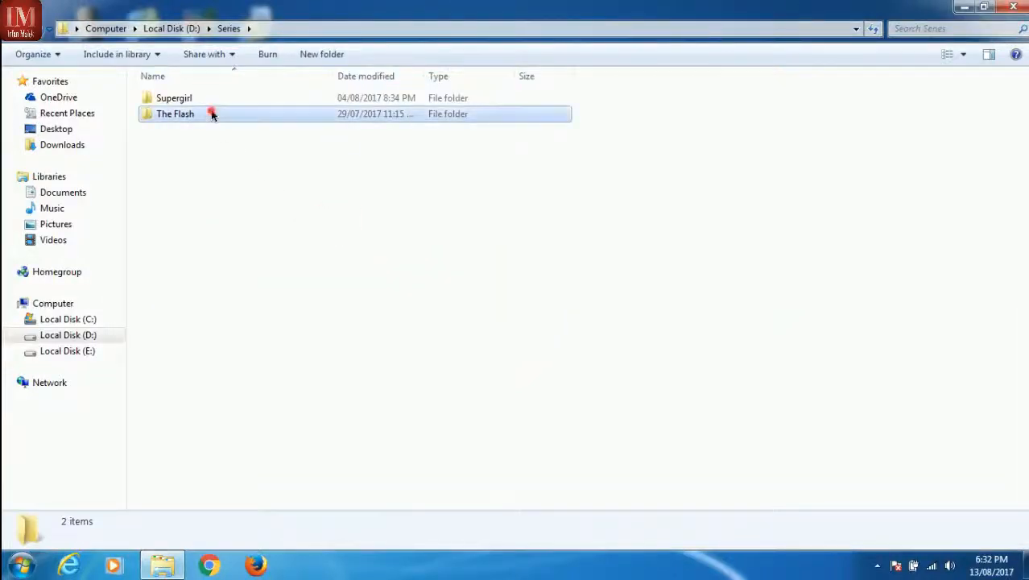
Step: Navigate into The Flash folder toward the Season 3 episode and subtitle files
{"action": "double_click", "coordinate": [174, 113]}
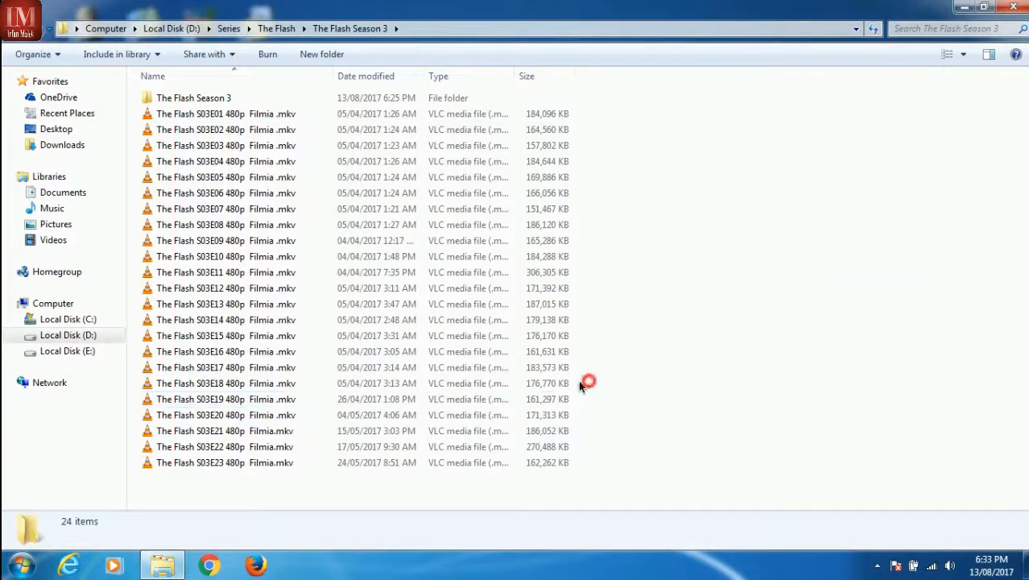
{"action": "right_click", "coordinate": [225, 383]}
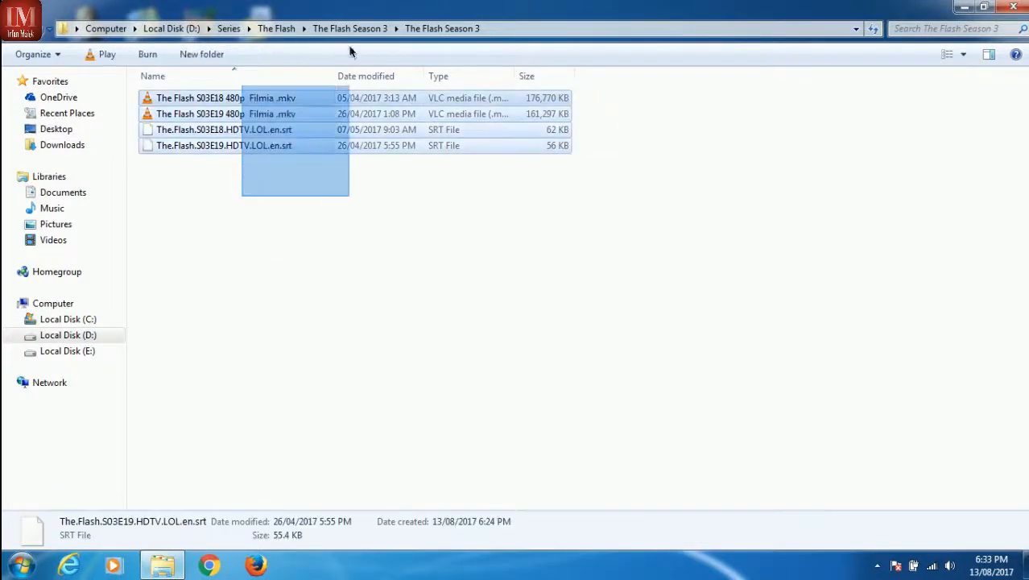
{"action": "left_click", "coordinate": [599, 97]}
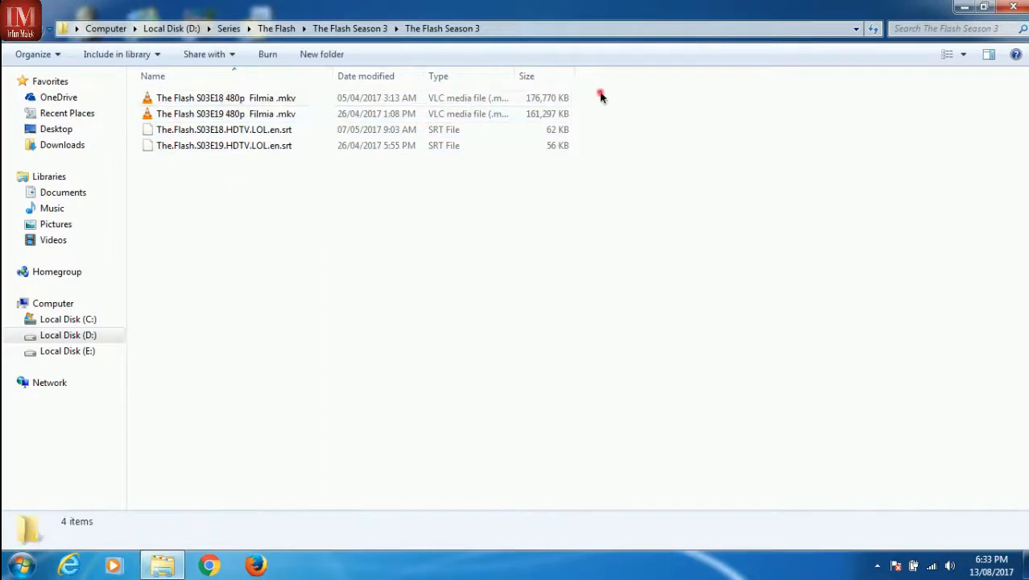
{"action": "left_click_drag", "start_coordinate": [600, 96], "coordinate": [540, 158]}
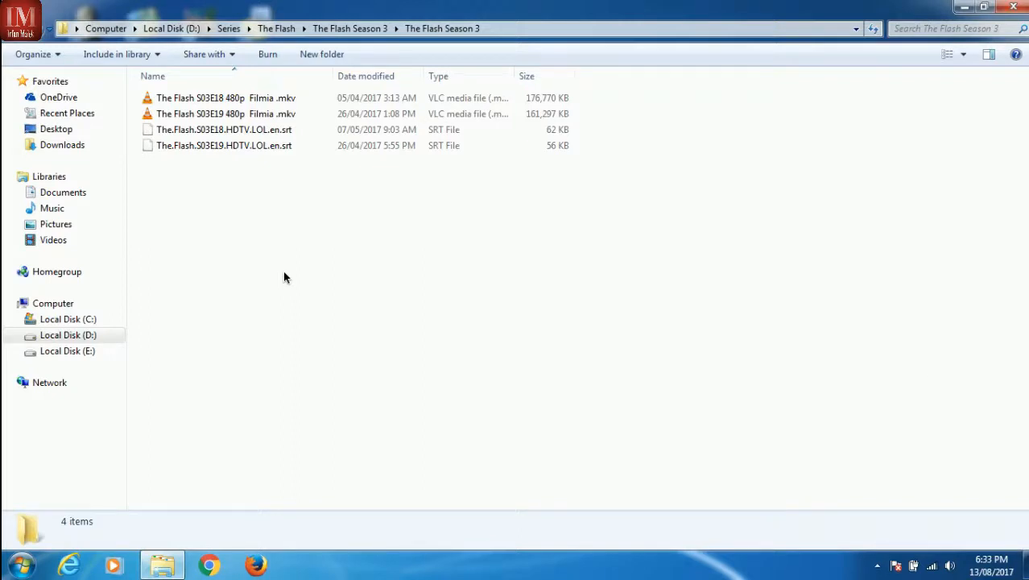
{"action": "mouse_move", "coordinate": [261, 98]}
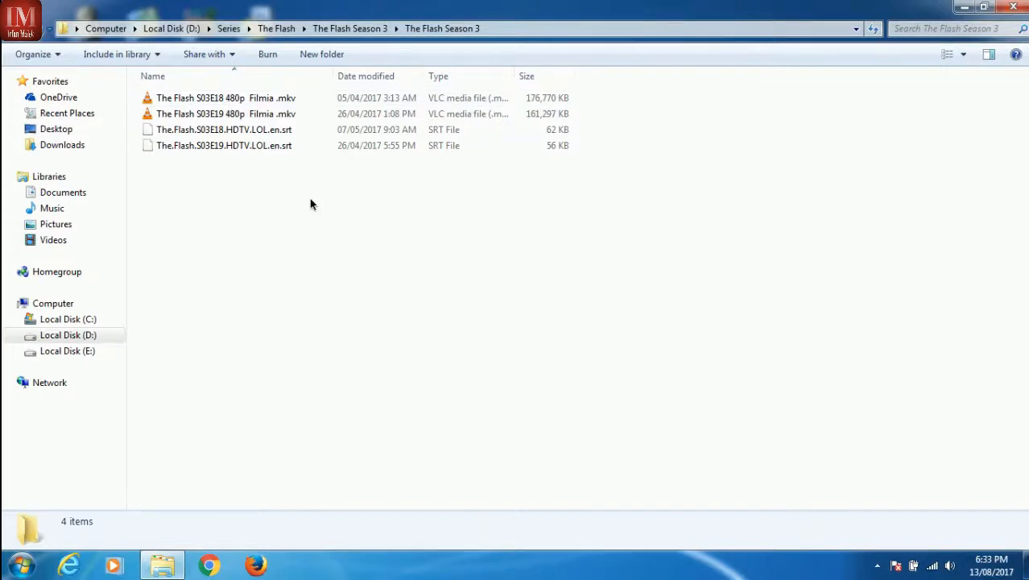
{"action": "mouse_move", "coordinate": [282, 200]}
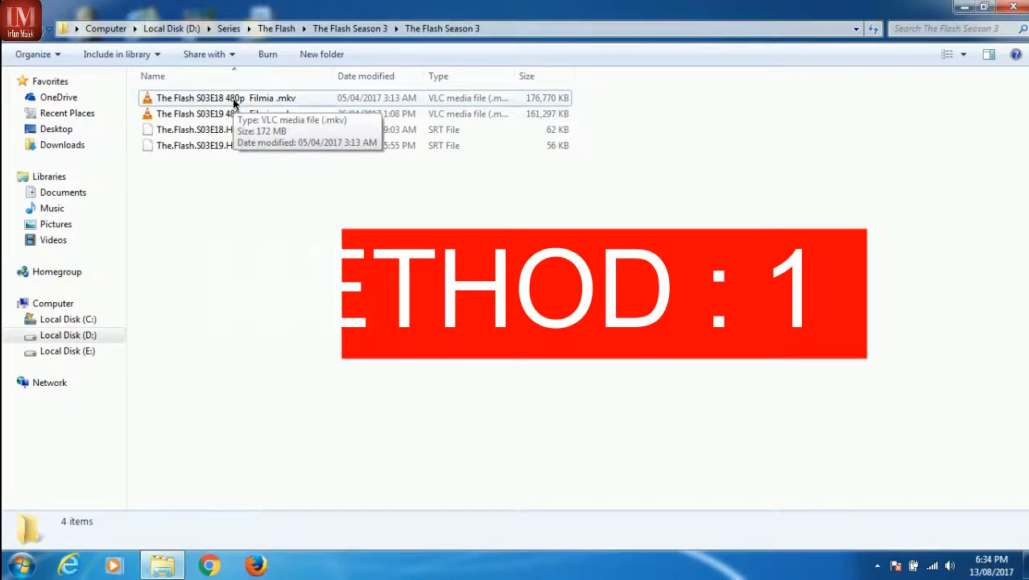
Step: Play The Flash S03E18 MKV in VLC and adjust the volume
{"action": "double_click", "coordinate": [226, 99]}
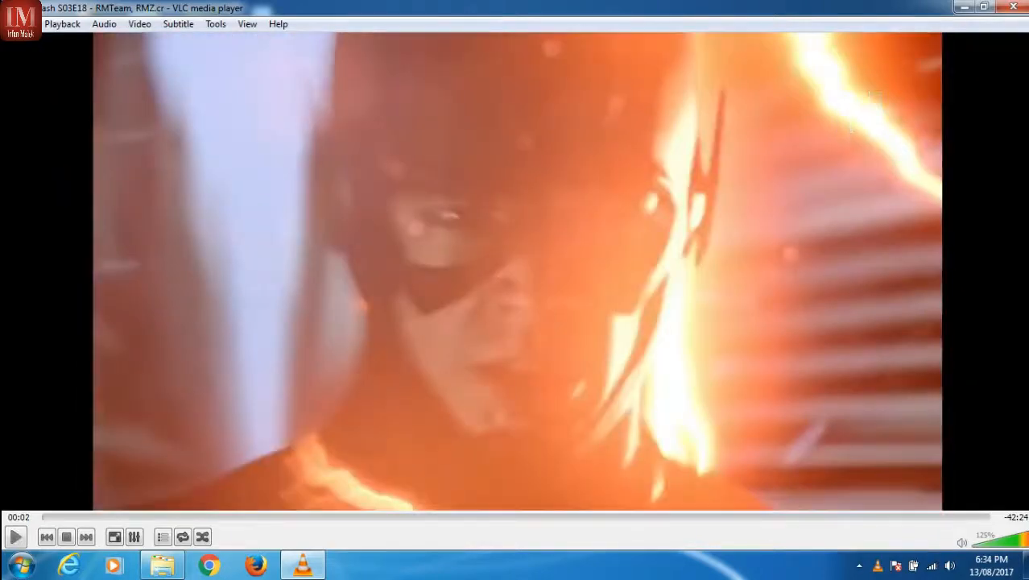
{"action": "scroll", "scroll_direction": "up", "scroll_amount": 3}
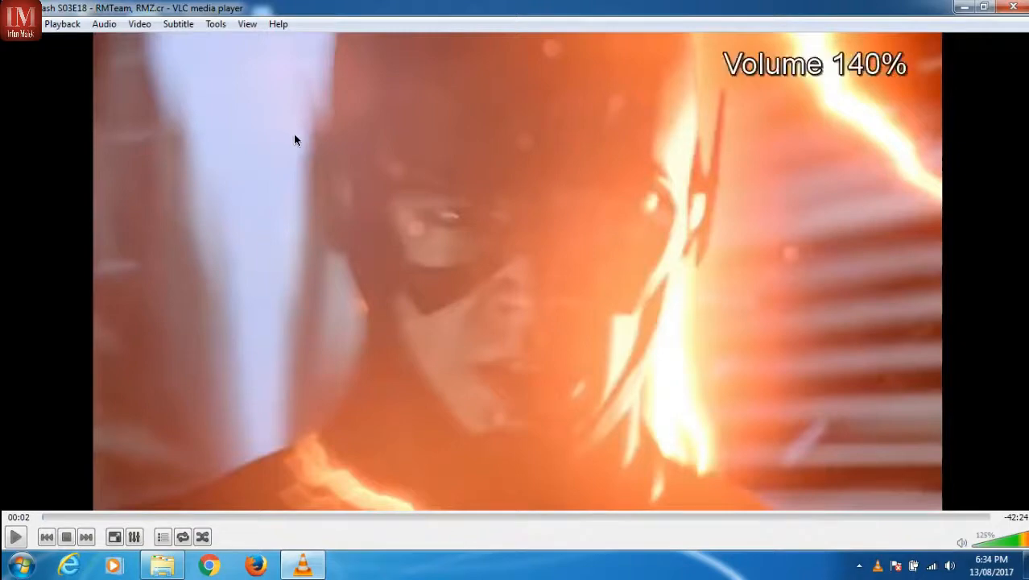
{"action": "scroll", "scroll_direction": "down", "scroll_amount": 3}
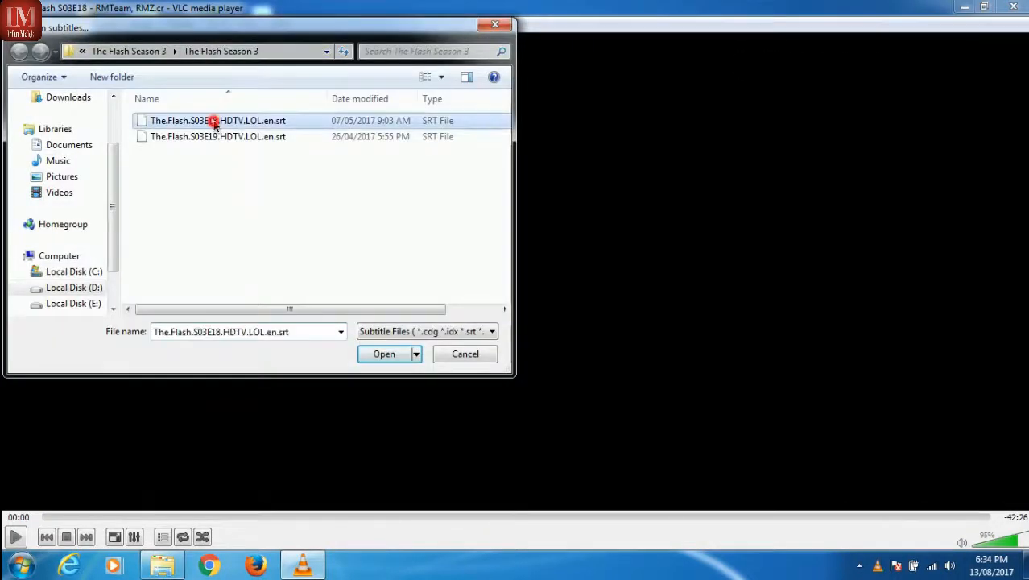
Step: Load The.Flash.S03E18.HDTV.LOL.en.srt onto the playing video, then close VLC
{"action": "left_click", "coordinate": [384, 354]}
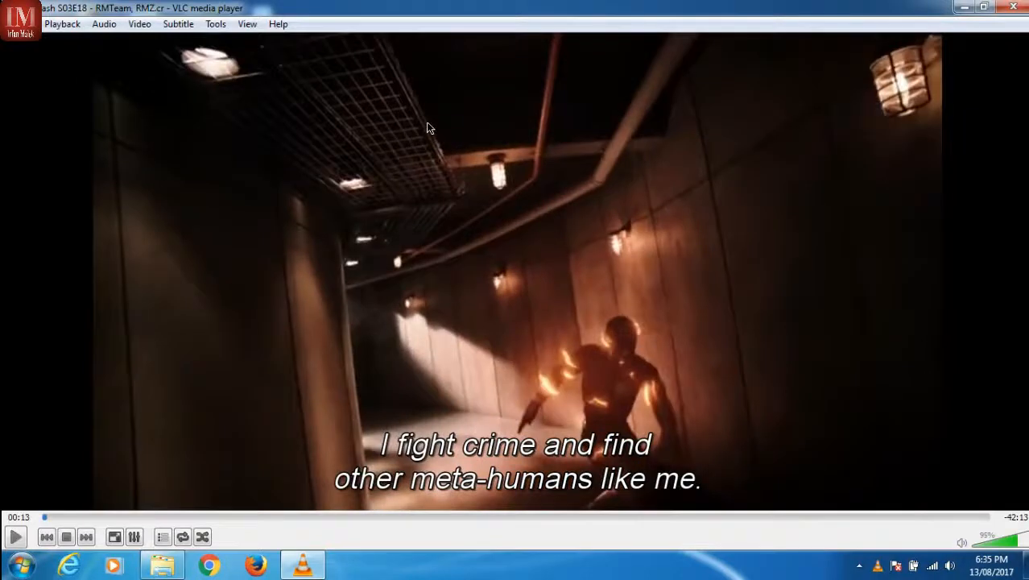
{"action": "mouse_move", "coordinate": [418, 119]}
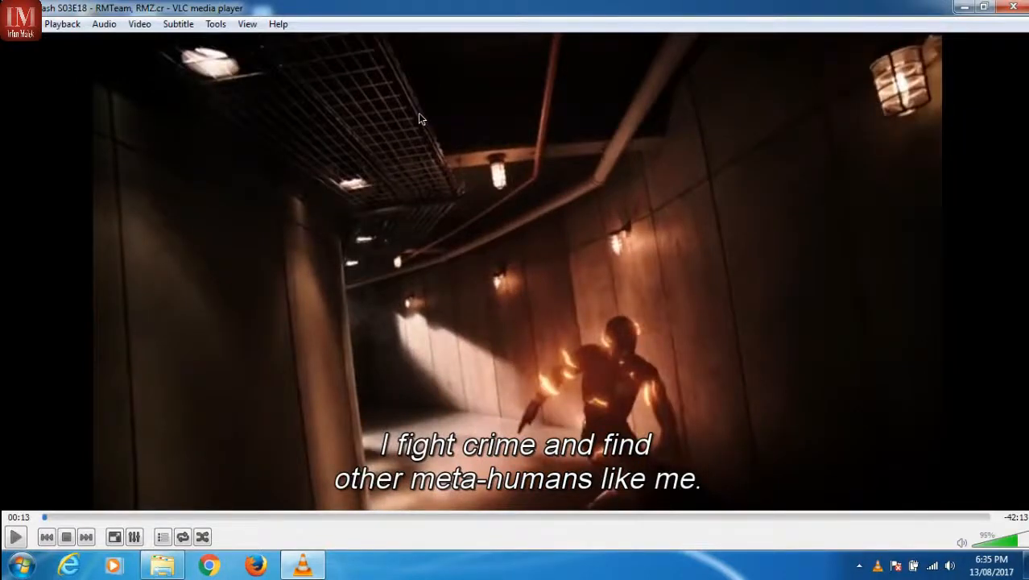
{"action": "left_click", "coordinate": [161, 564]}
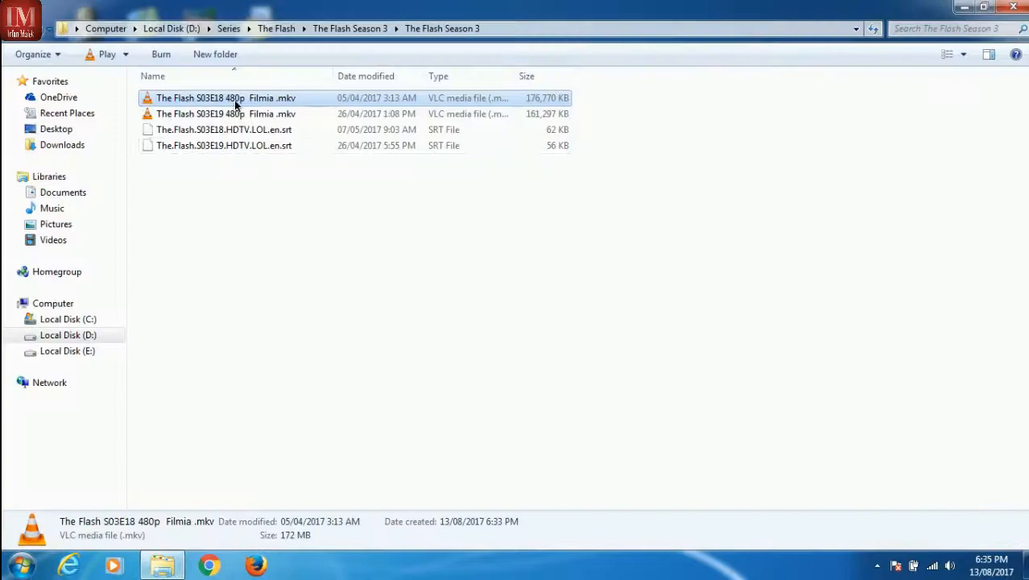
Step: Replay S03E18 briefly, close VLC, and select the S03E18 subtitle file for renaming
{"action": "double_click", "coordinate": [199, 99]}
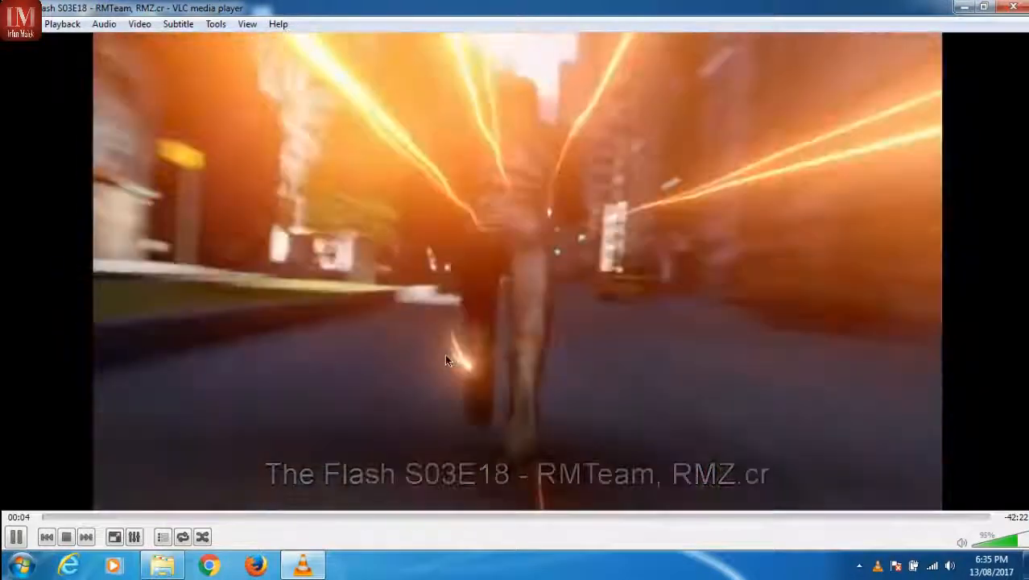
{"action": "left_click", "coordinate": [161, 564]}
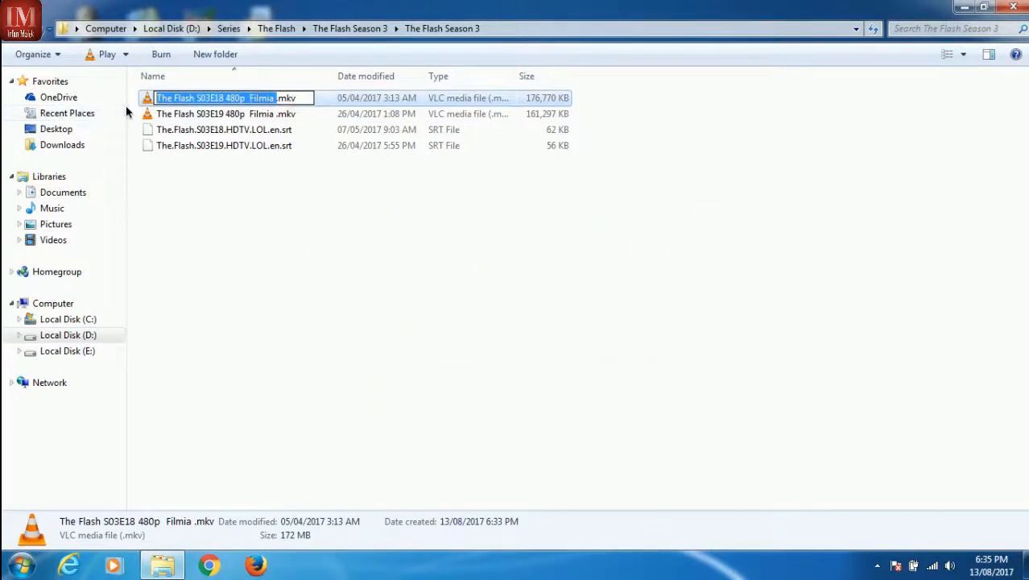
{"action": "left_click", "coordinate": [224, 129]}
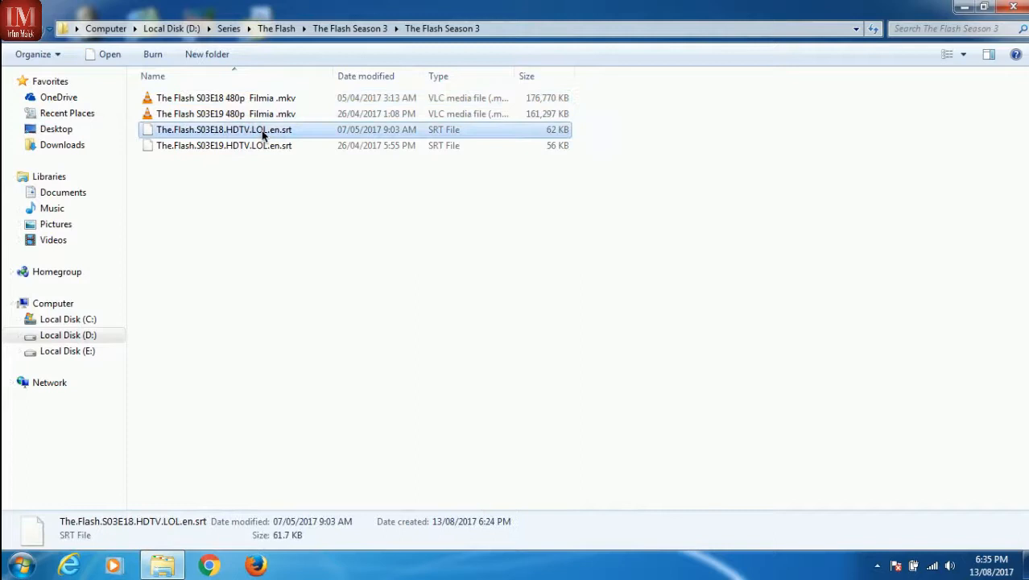
{"action": "mouse_move", "coordinate": [245, 129]}
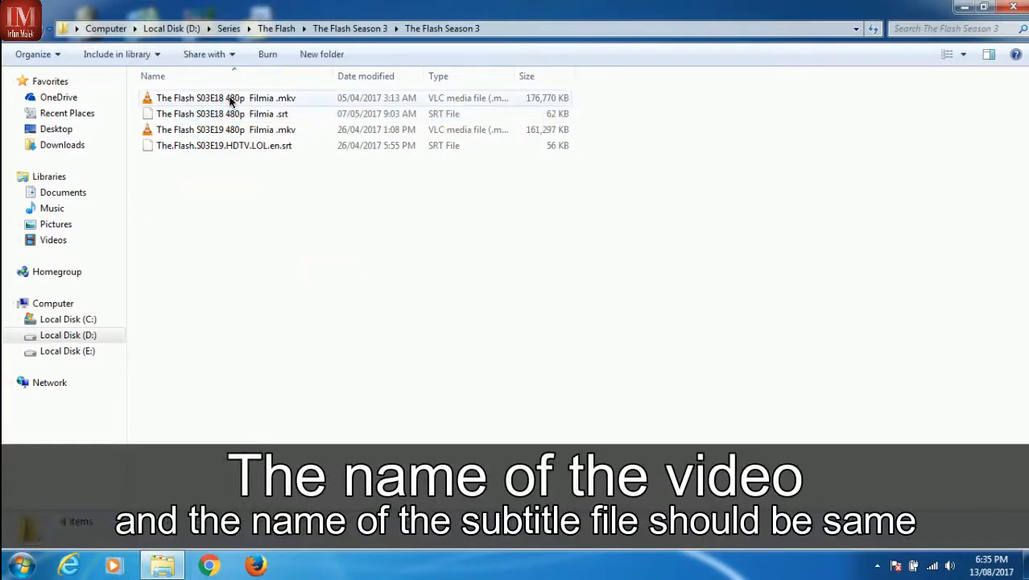
{"action": "mouse_move", "coordinate": [225, 99]}
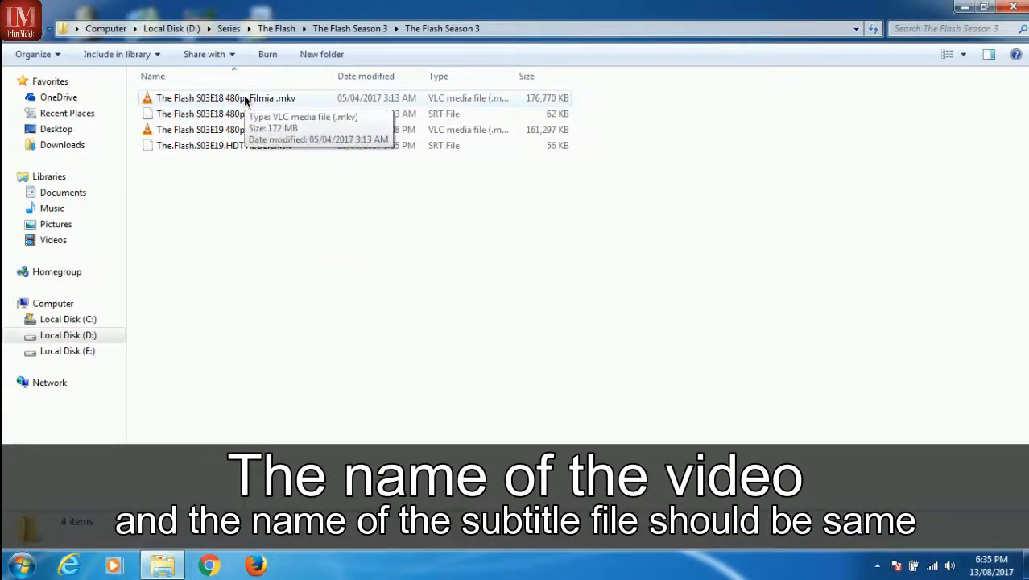
Step: Rename the subtitle to 'The Flash S03E18 480p Filmia' and replay to check subtitles auto-load
{"action": "left_click", "coordinate": [225, 98]}
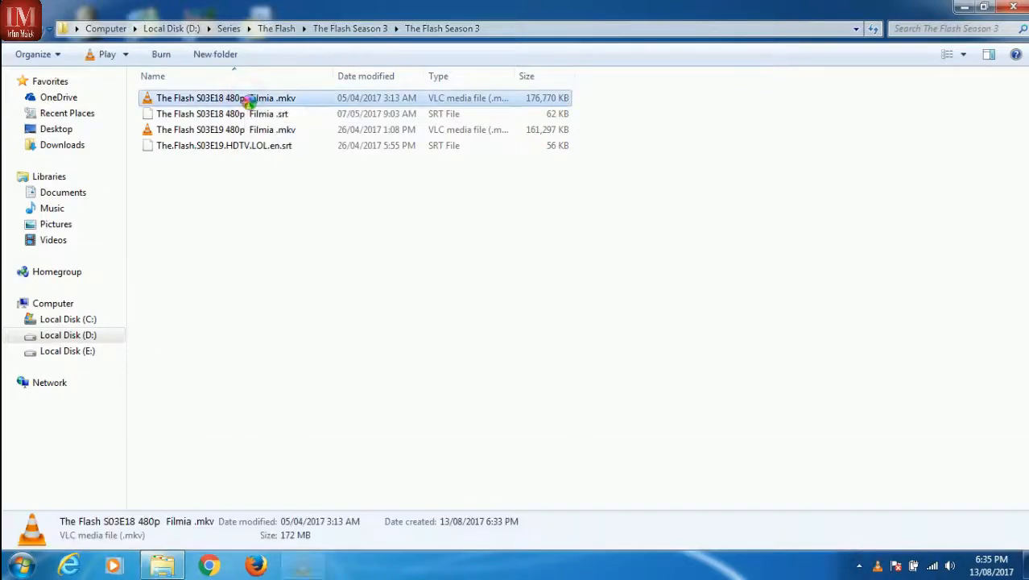
{"action": "double_click", "coordinate": [225, 98]}
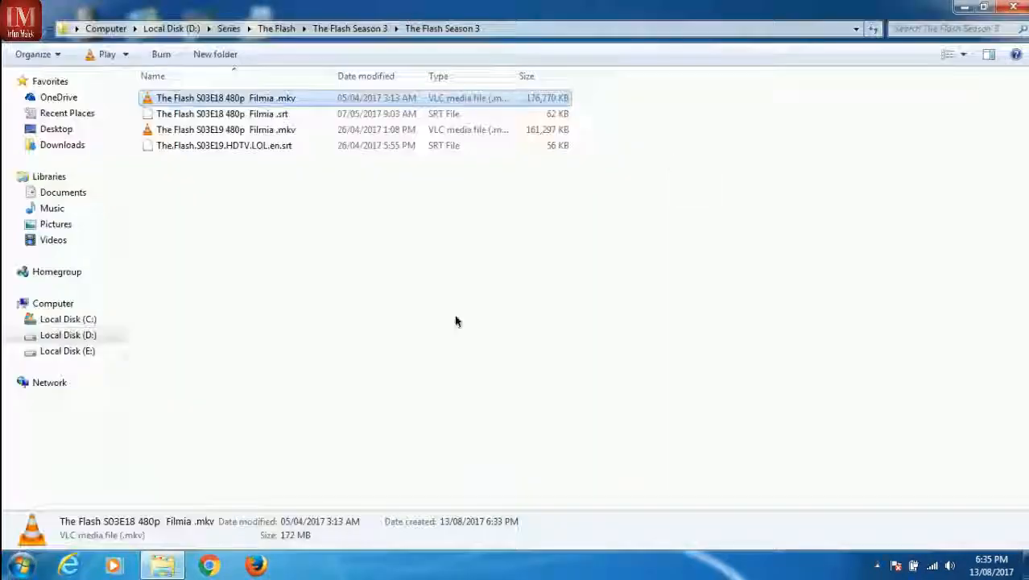
{"action": "left_click", "coordinate": [265, 172]}
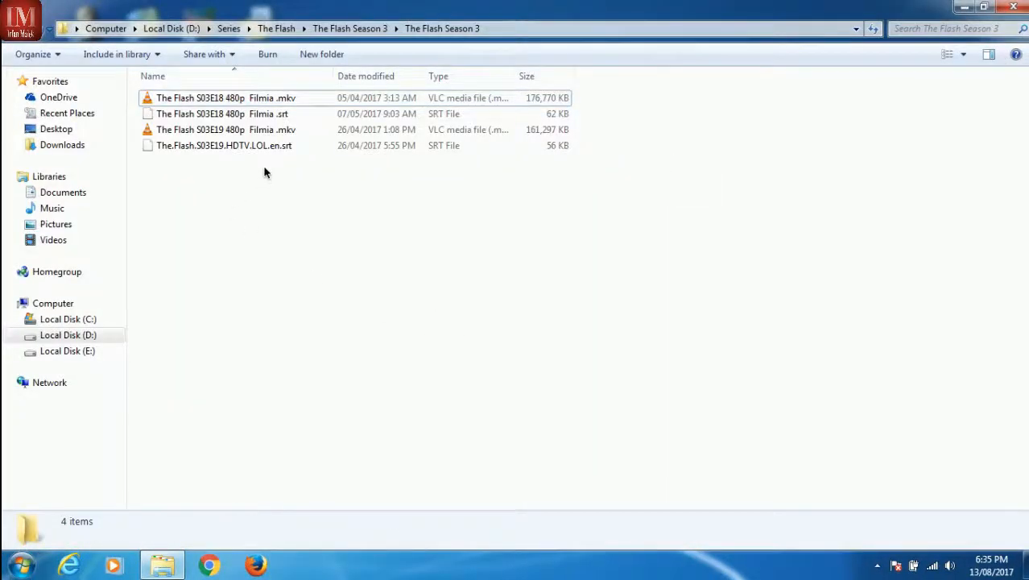
{"action": "mouse_move", "coordinate": [272, 171]}
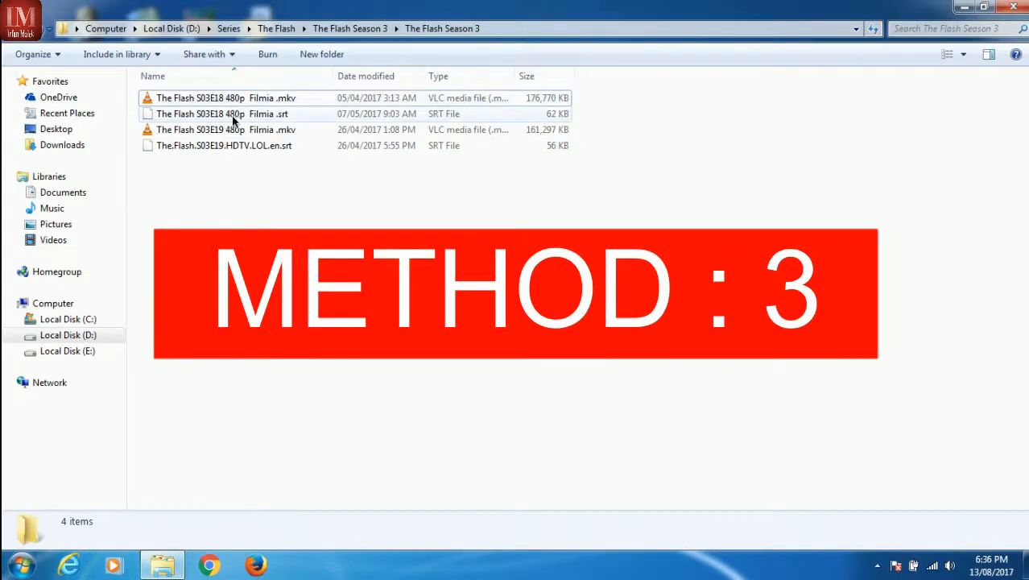
Step: Minimize the Season 3 folder window to reveal the desktop with the MKVToolNix shortcut
{"action": "left_click", "coordinate": [222, 113]}
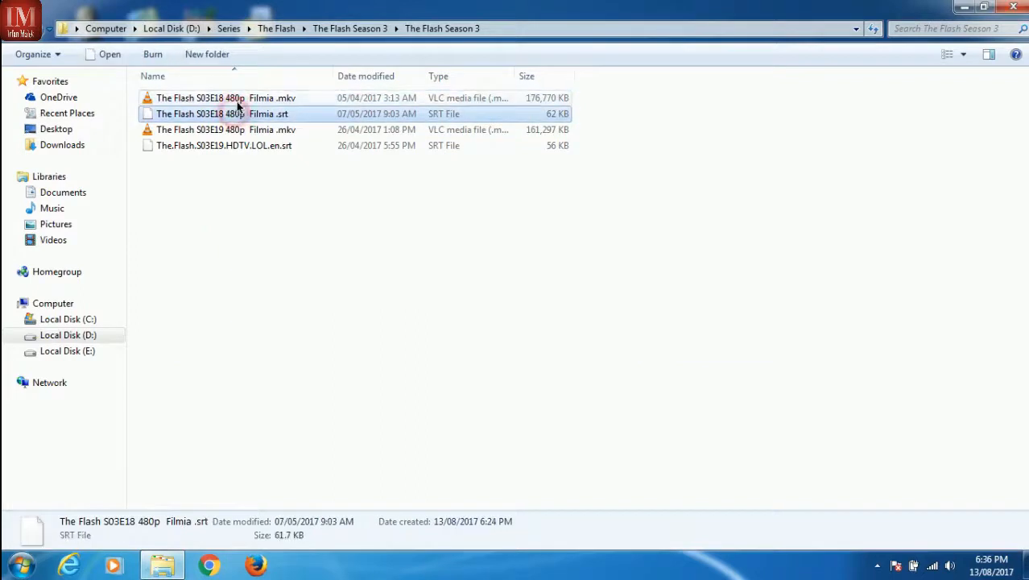
{"action": "left_click", "coordinate": [225, 113]}
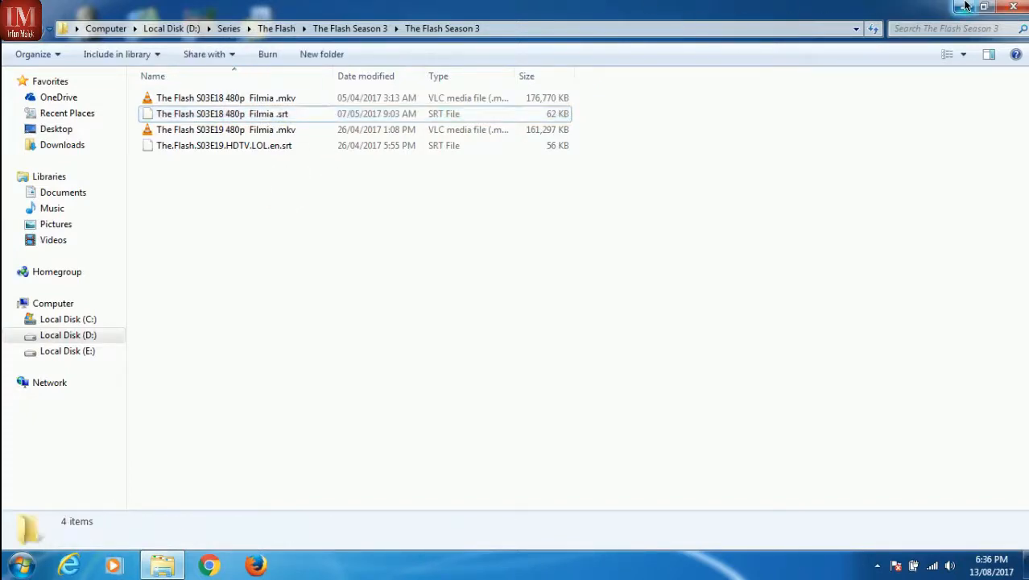
{"action": "left_click", "coordinate": [984, 6]}
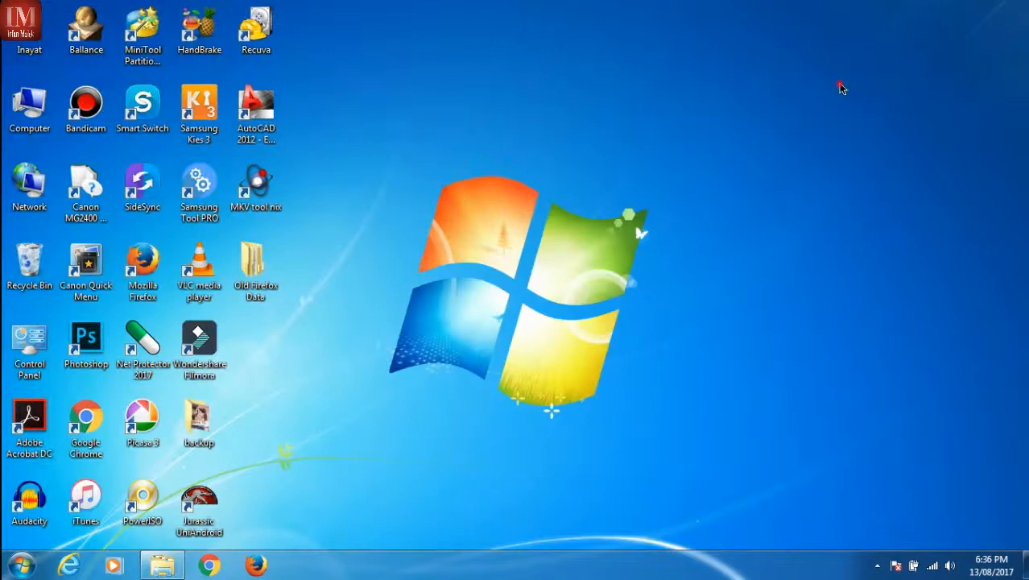
{"action": "mouse_move", "coordinate": [578, 206]}
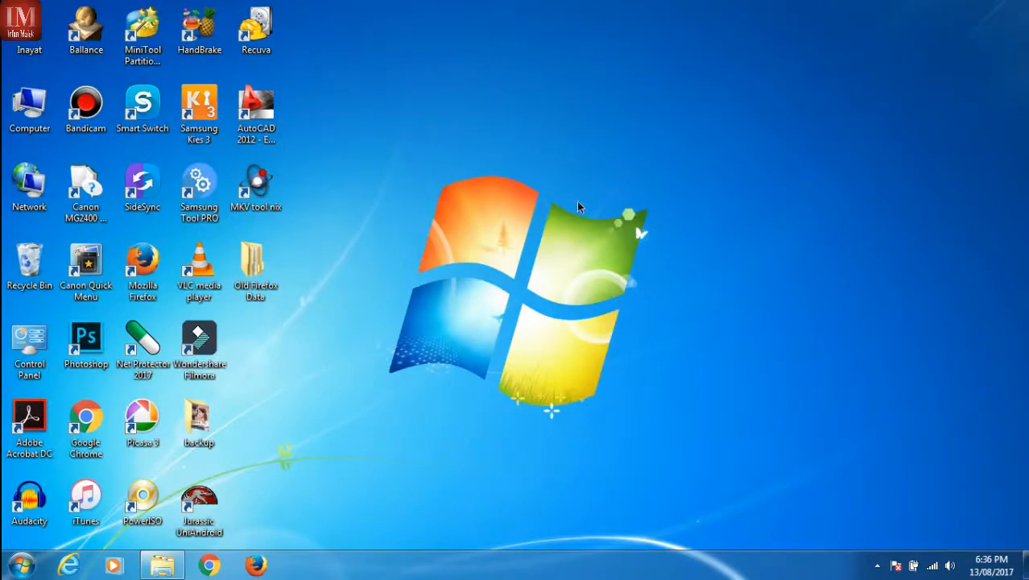
{"action": "left_click", "coordinate": [254, 185]}
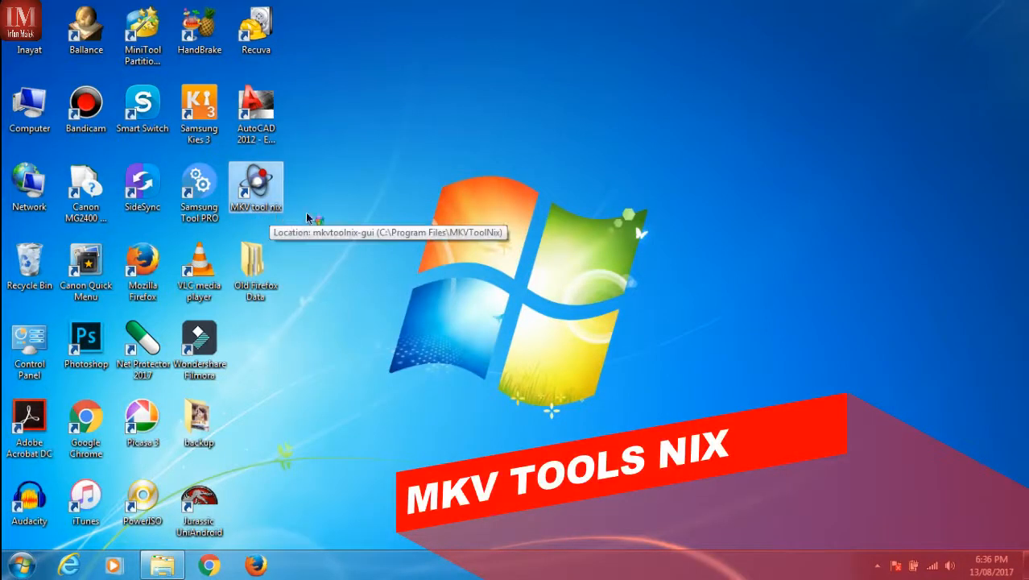
{"action": "mouse_move", "coordinate": [314, 276]}
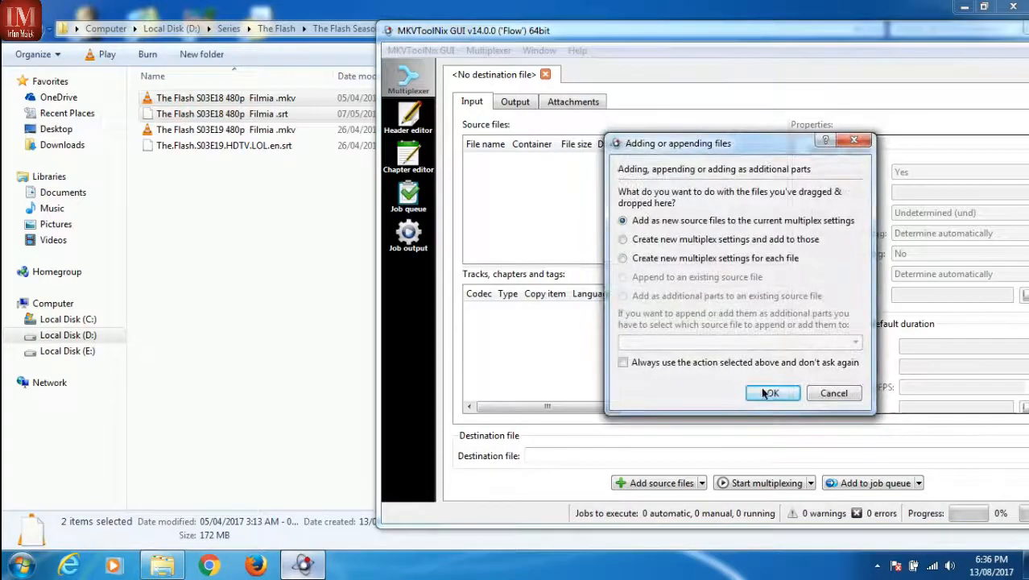
Step: Add the files as new sources, drop '(1)' from the destination name, and start multiplexing
{"action": "left_click", "coordinate": [770, 393]}
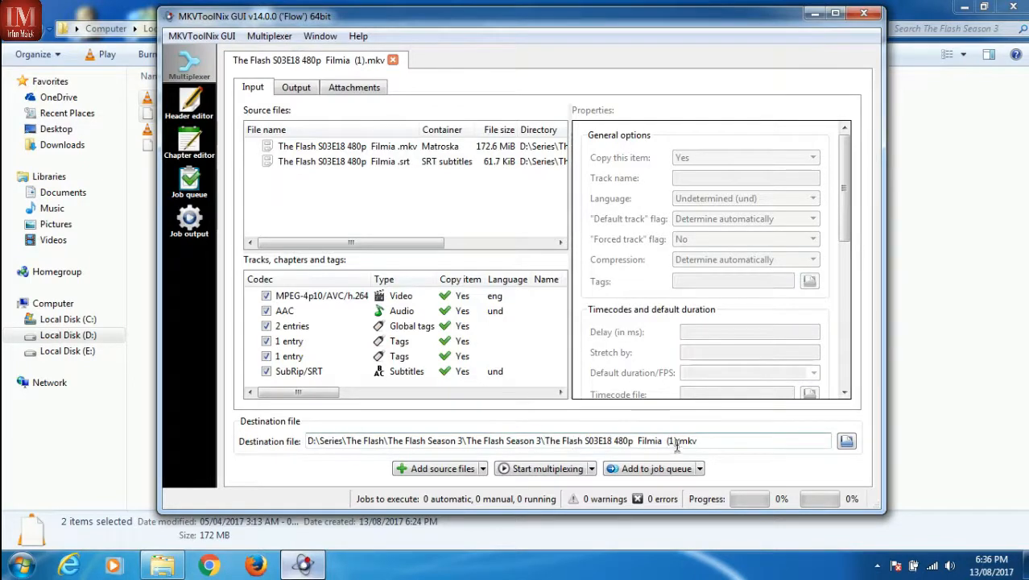
{"action": "double_click", "coordinate": [670, 441]}
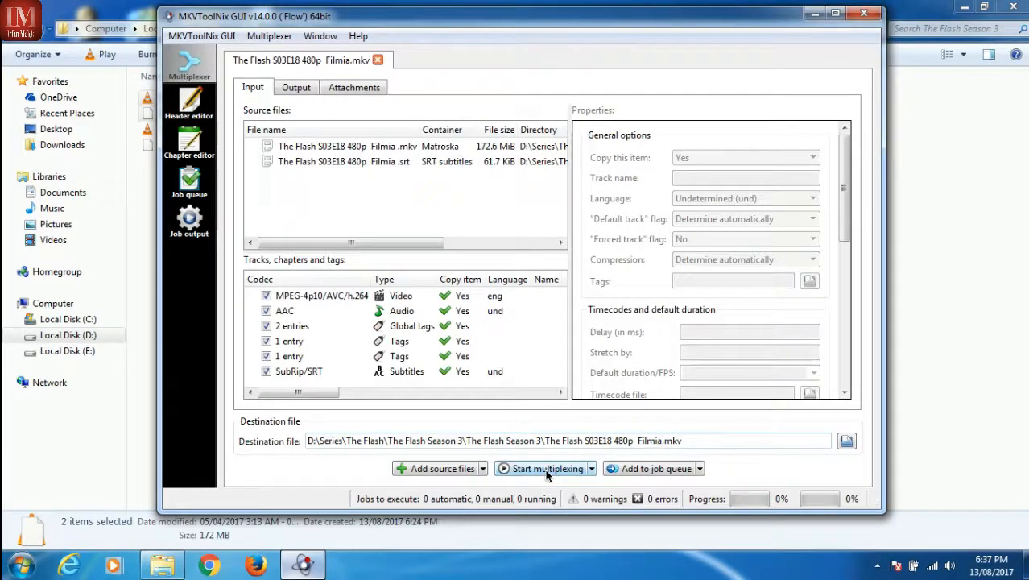
{"action": "left_click", "coordinate": [548, 467]}
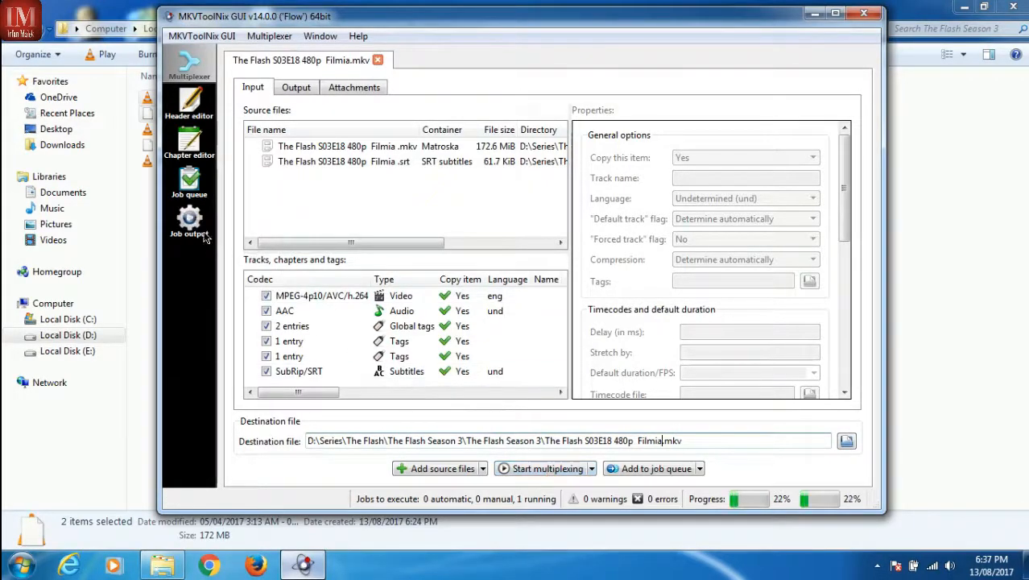
{"action": "left_click", "coordinate": [188, 223]}
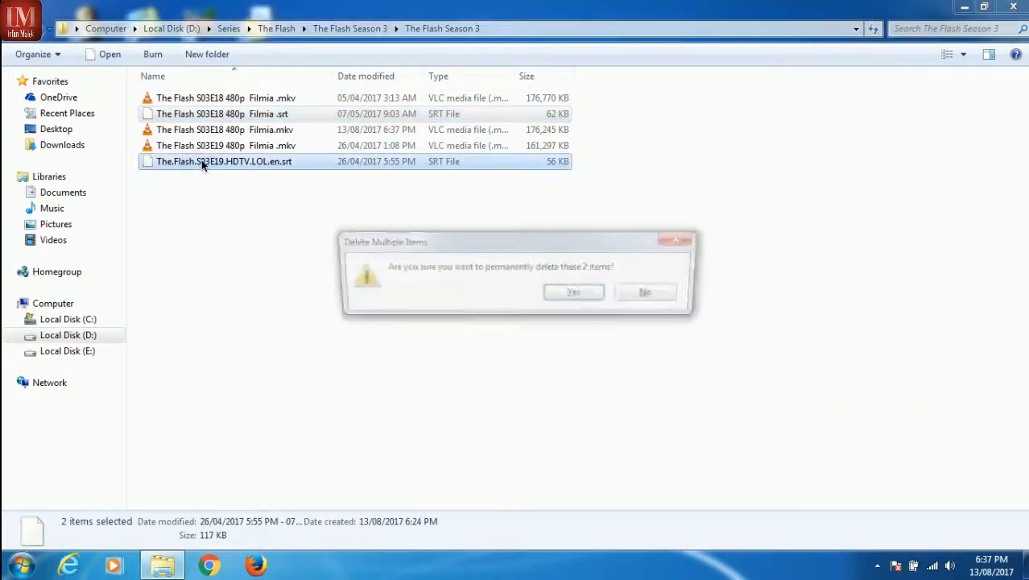
Step: Confirm permanently deleting both SRT files and select the old MKVs for removal
{"action": "left_click", "coordinate": [574, 291]}
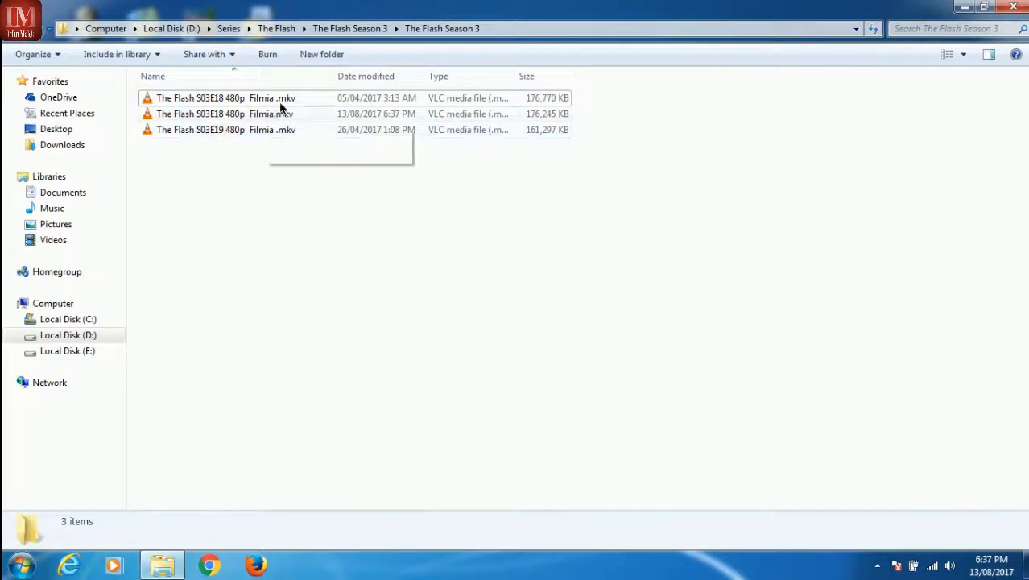
{"action": "left_click", "coordinate": [254, 129]}
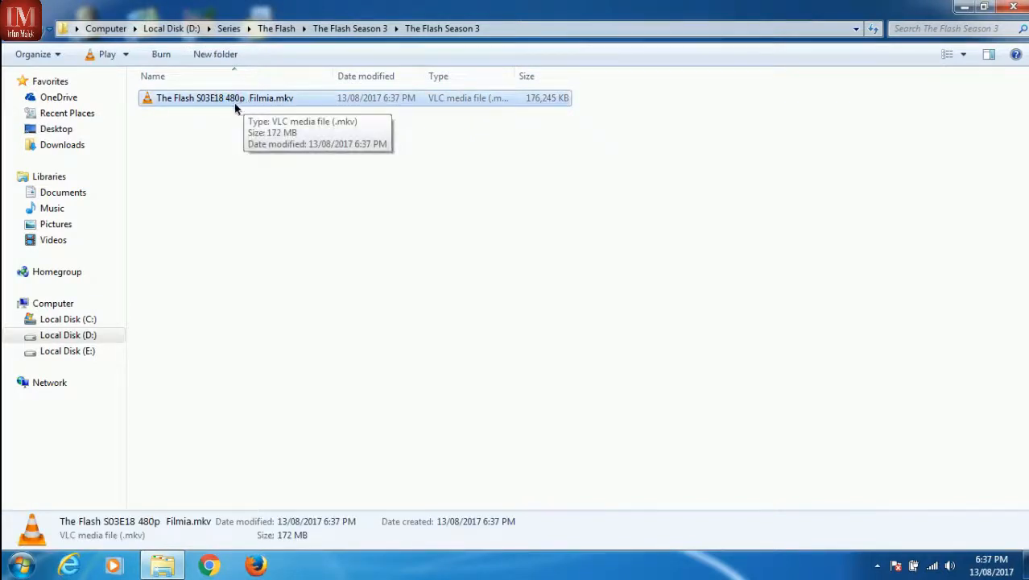
{"action": "mouse_move", "coordinate": [235, 88]}
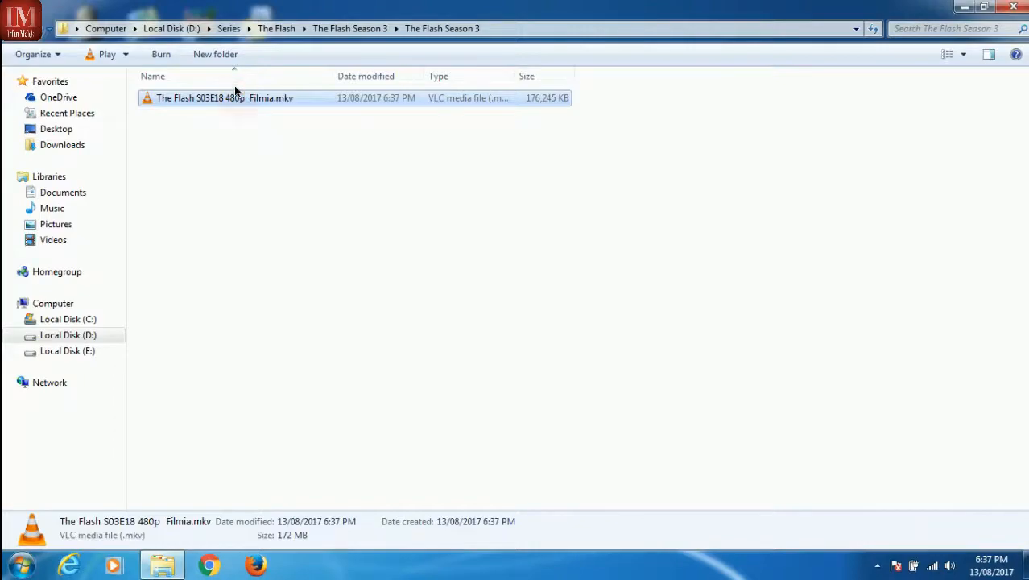
Step: Play the muxed S03E18 MKV in VLC and list Sub Track to confirm embedded Track 1
{"action": "double_click", "coordinate": [226, 98]}
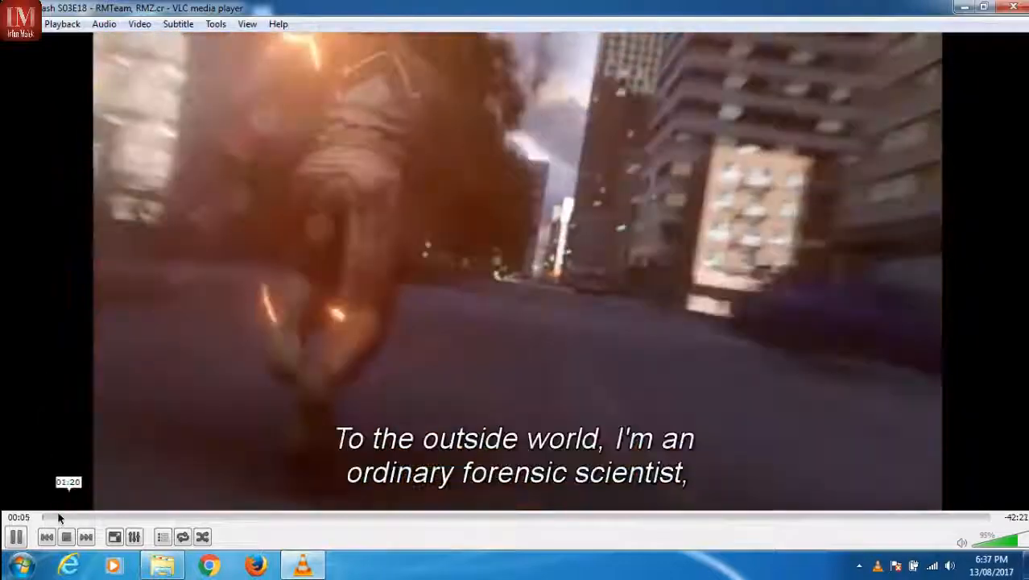
{"action": "left_click", "coordinate": [49, 517]}
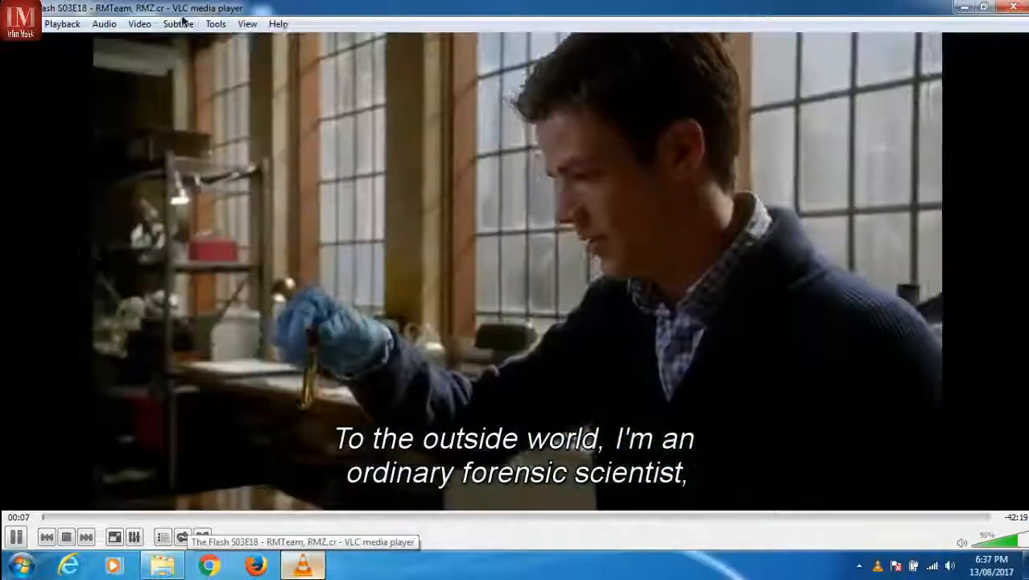
{"action": "left_click", "coordinate": [177, 24]}
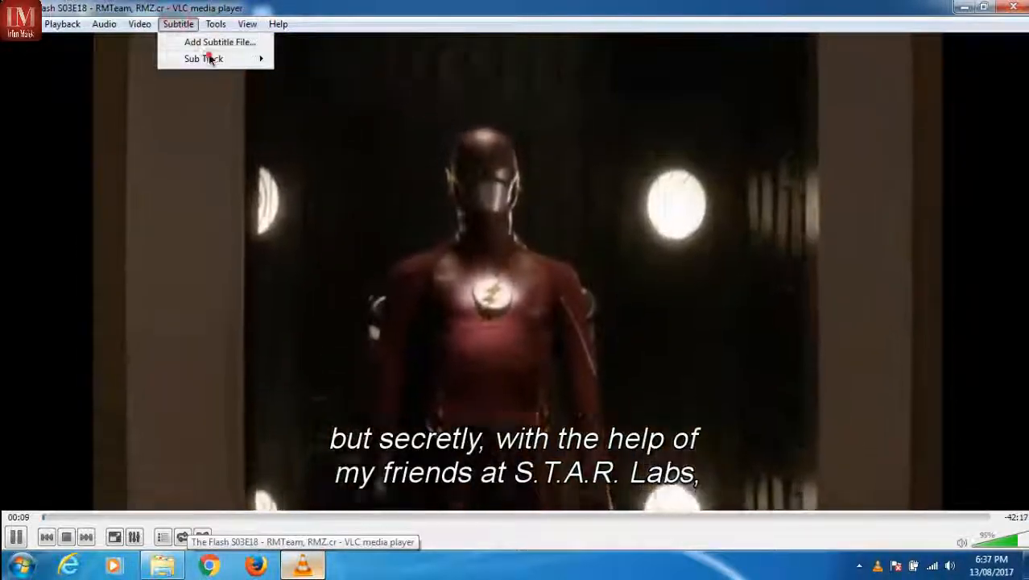
{"action": "left_click", "coordinate": [203, 58]}
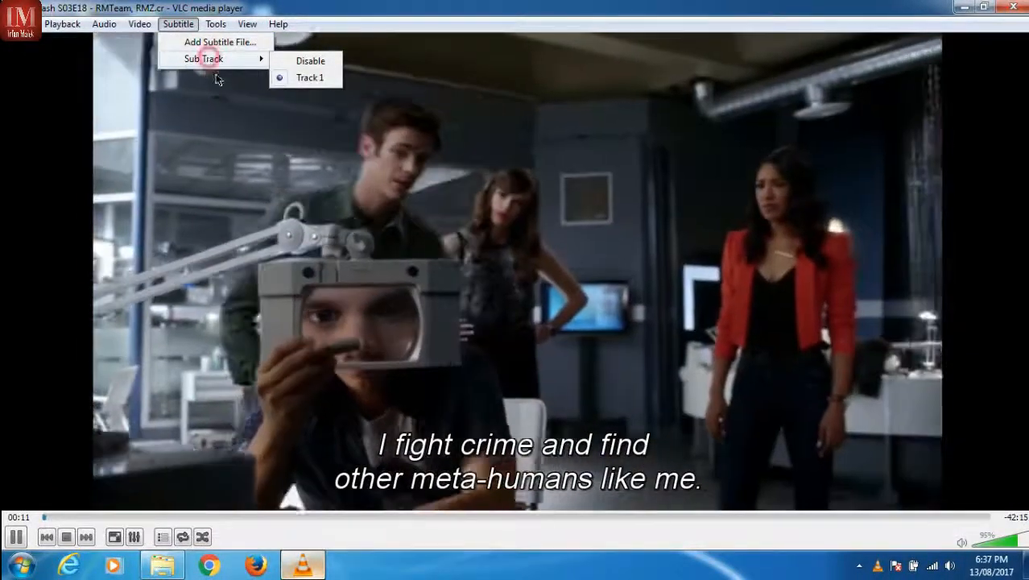